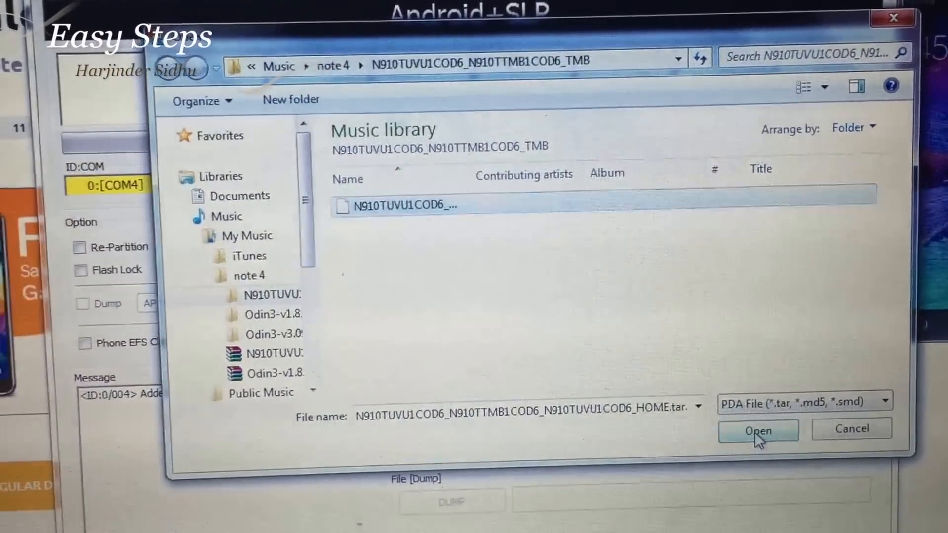
- Load the N910TUVU1COD6 .tar.md5 firmware into the PDA slot
{"action": "left_click", "coordinate": [757, 429]}
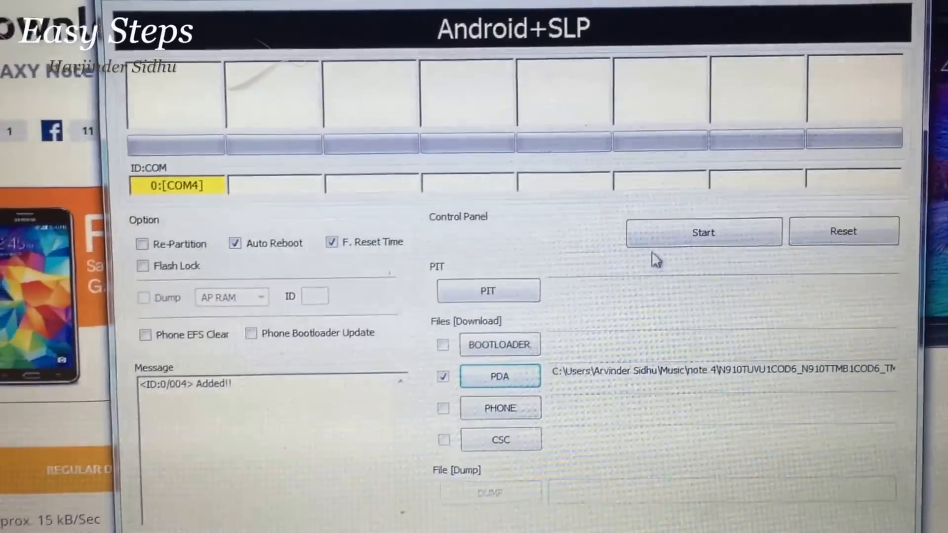
- Start the flash to the phone on COM4 and wait for the green PASS after 4:38
{"action": "left_click", "coordinate": [702, 231]}
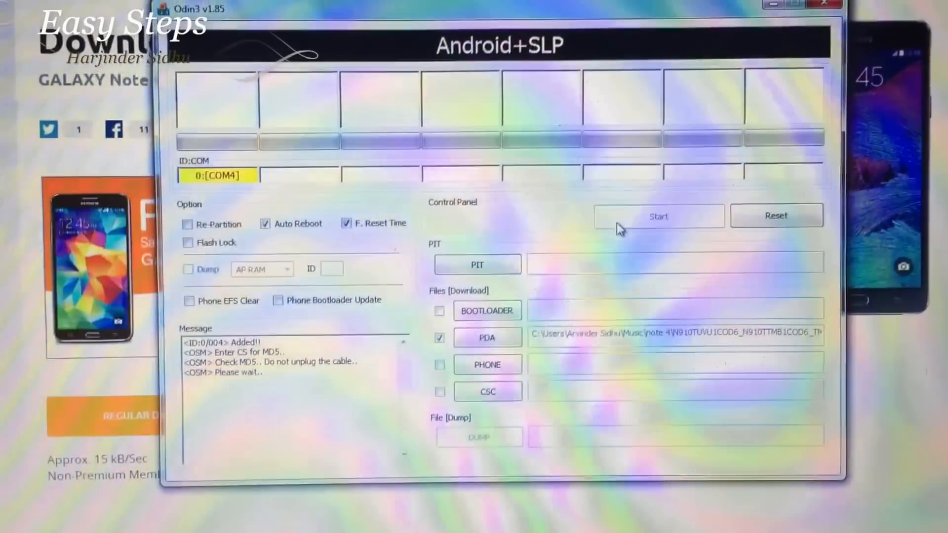
{"action": "left_click", "coordinate": [657, 216]}
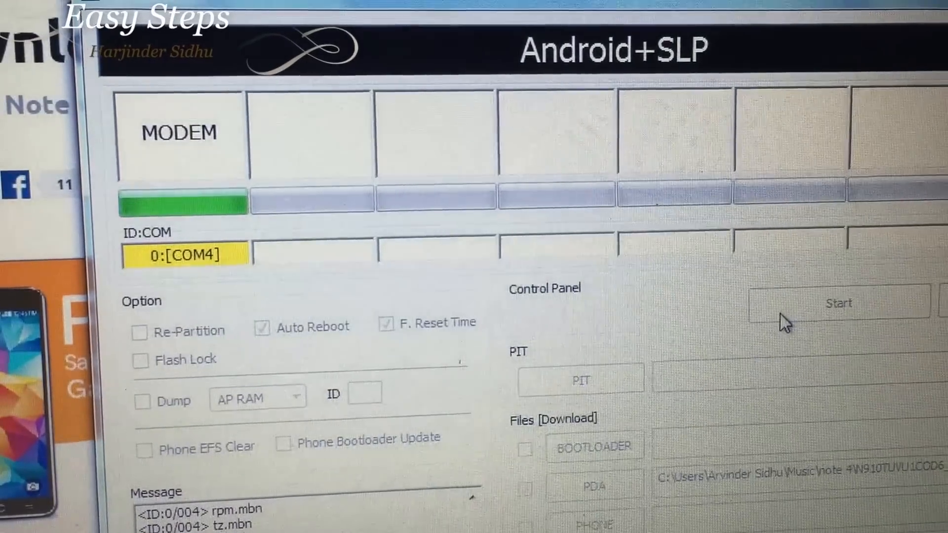
{"action": "left_click", "coordinate": [837, 303]}
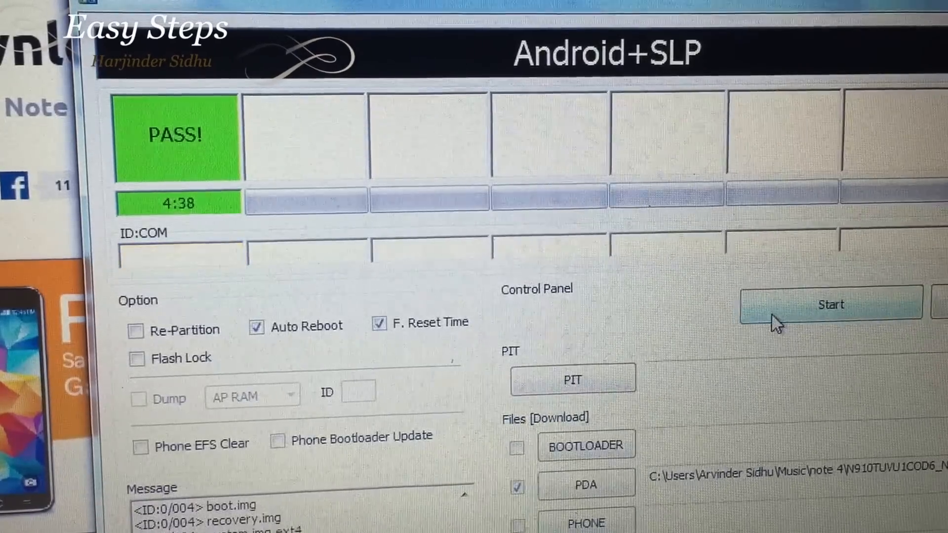